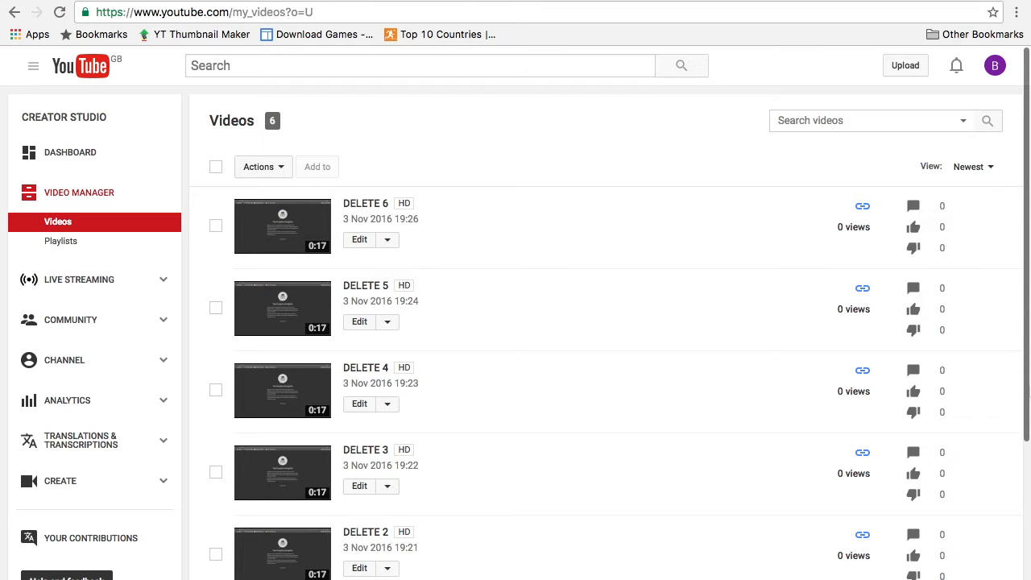
mouse_move(765, 407)
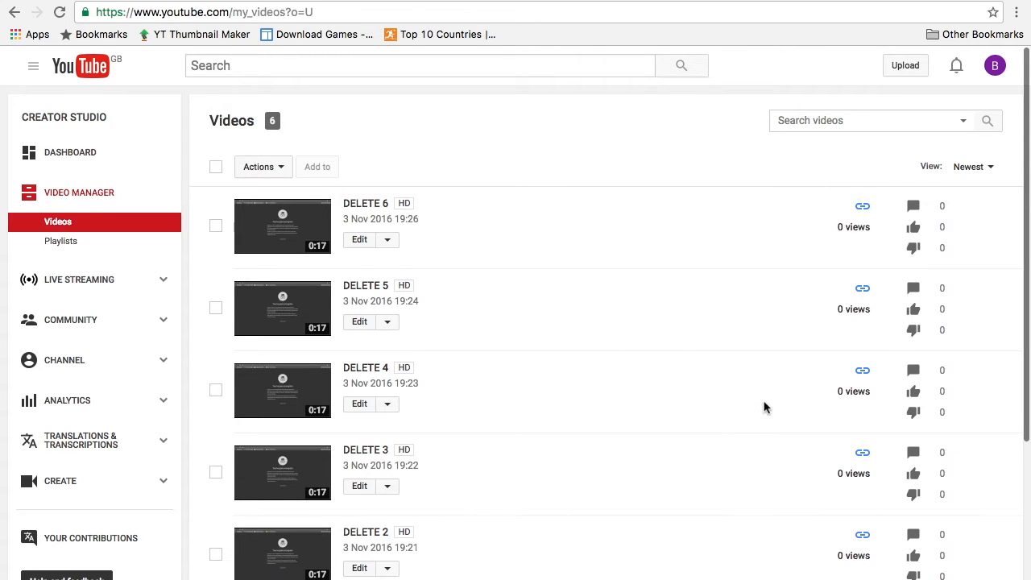
Scroll down the video list to bring the DELETE test videos into view
scroll("down", 3)
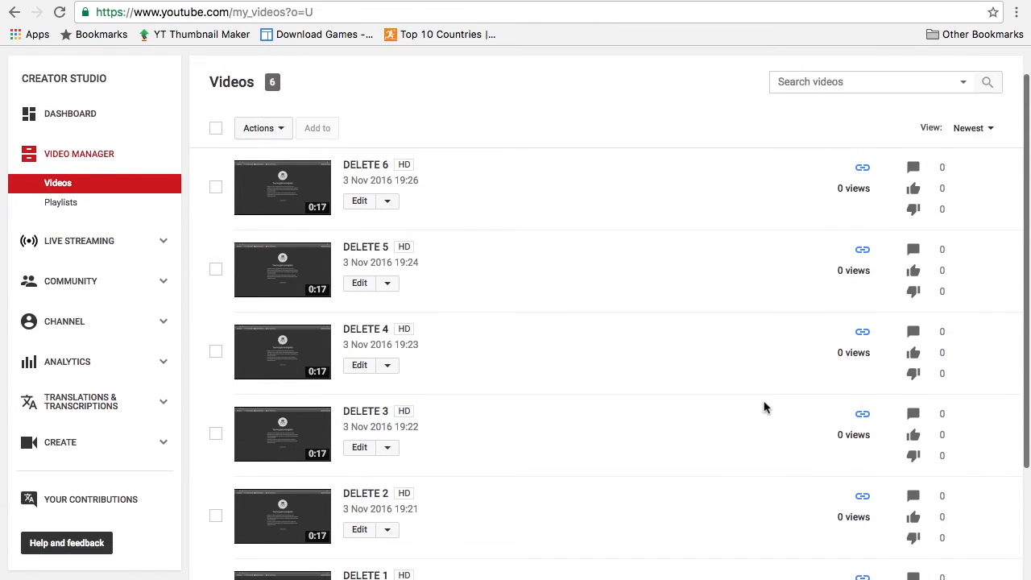
mouse_move(393, 215)
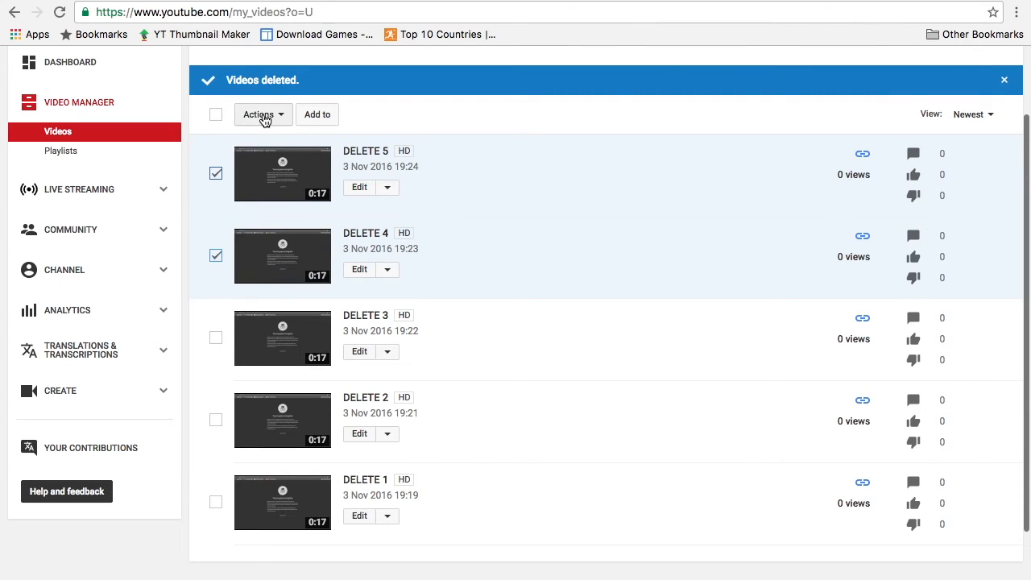
Delete the checked DELETE 5 and DELETE 4 videos via Actions and confirm
left_click(263, 114)
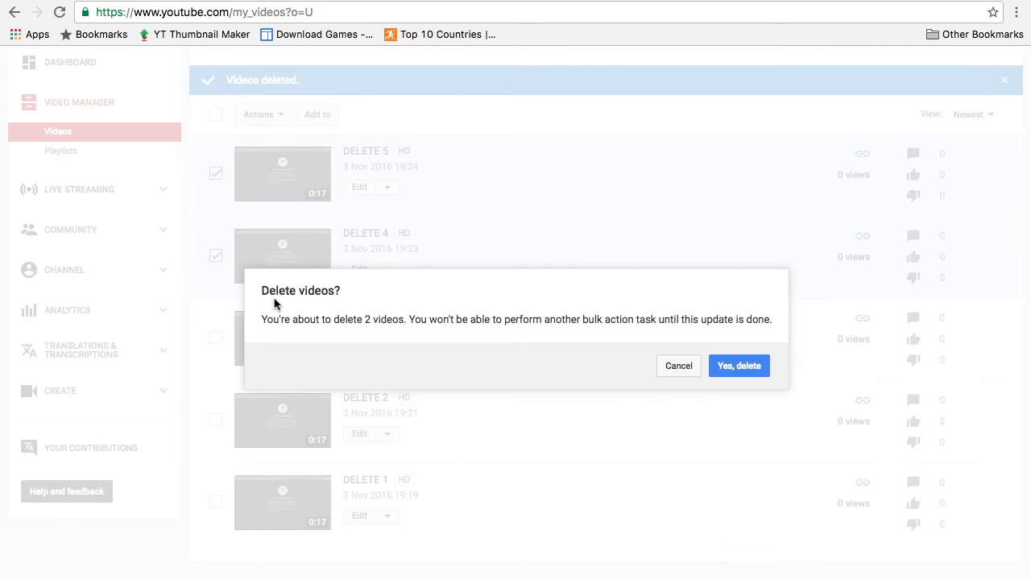
left_click(739, 366)
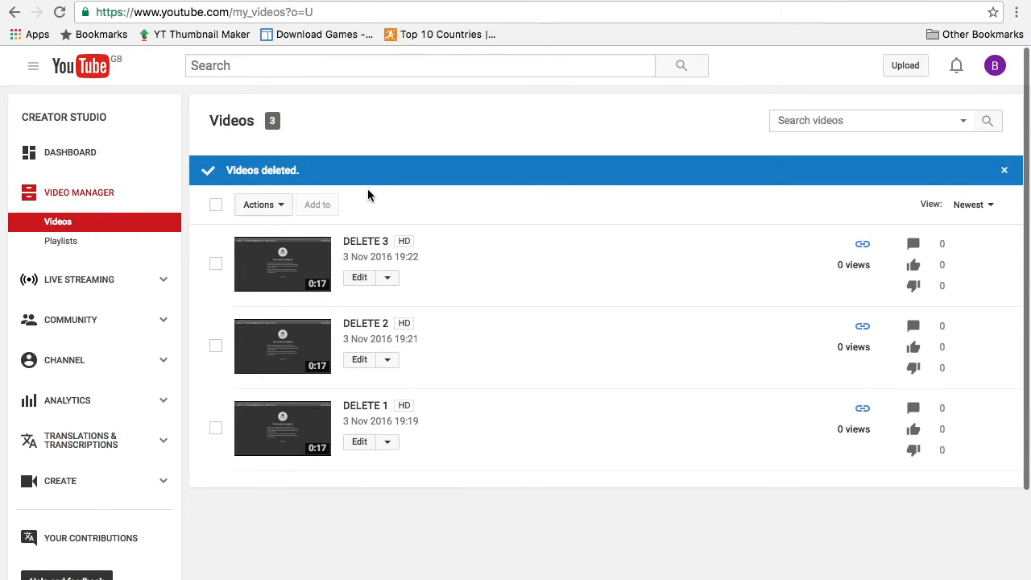
Tick the select-all checkbox to select DELETE 1, 2 and 3
left_click(214, 204)
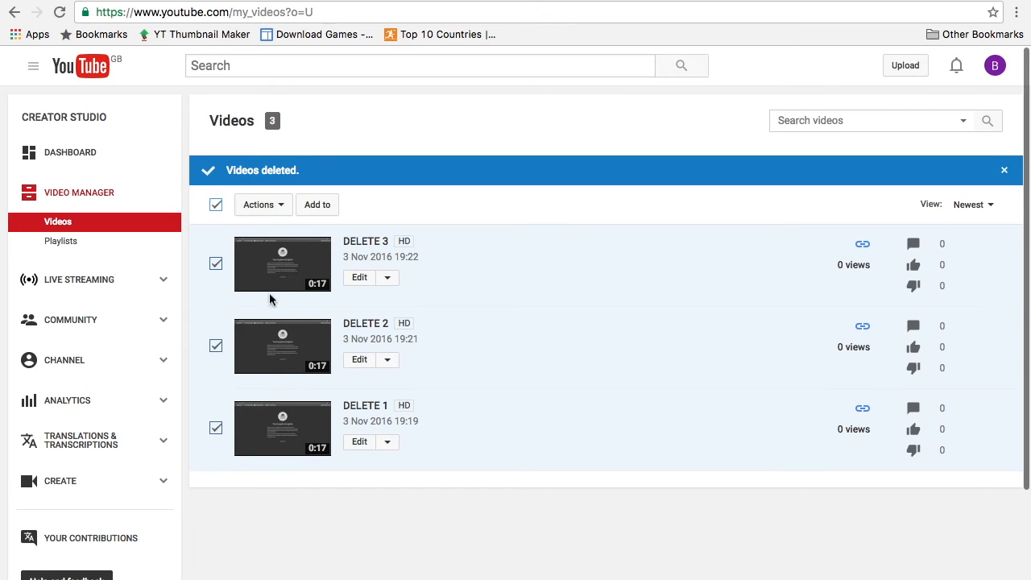